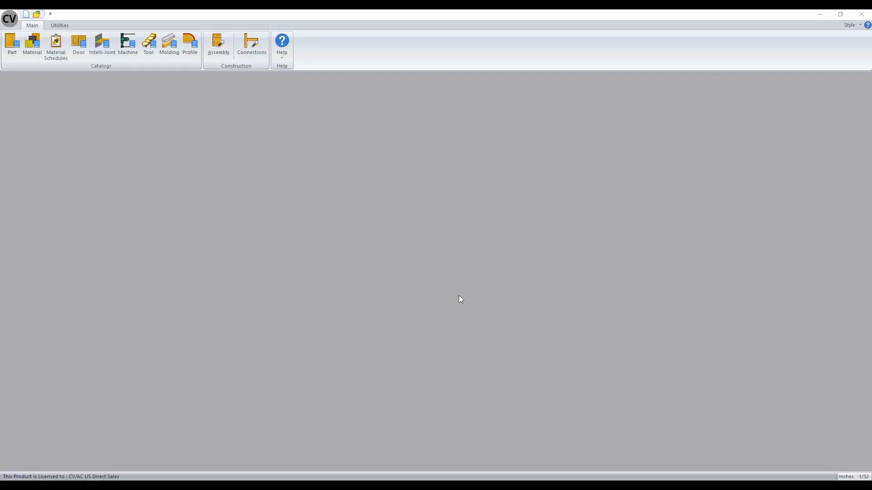
# Step: Bring up Construction Manager and keep the Case schedule type for the 32mm standards
pyautogui.click(218, 43)
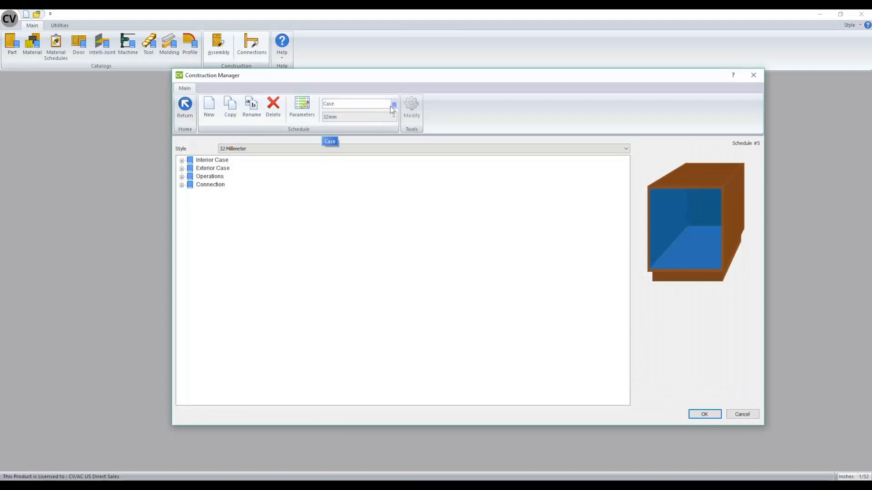
pyautogui.click(393, 104)
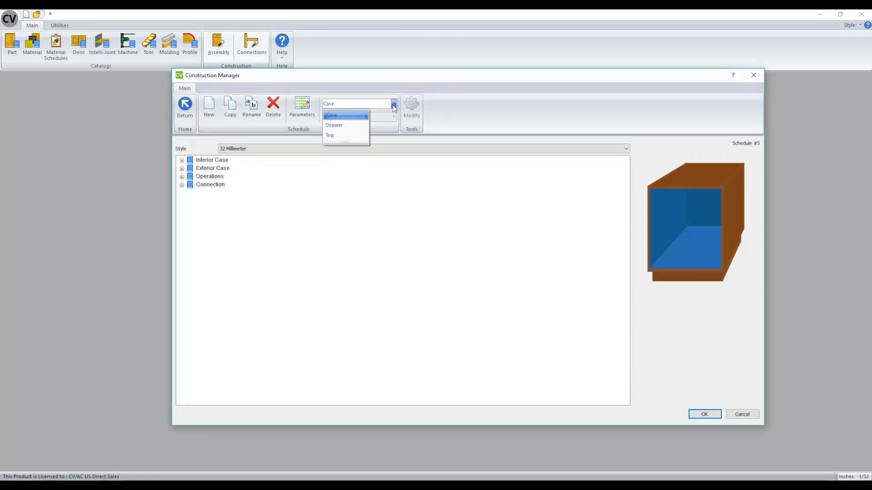
pyautogui.click(331, 115)
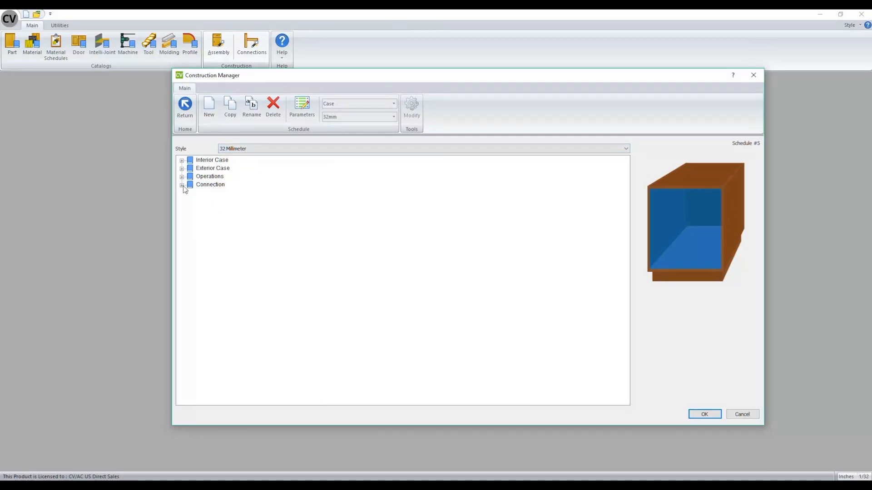
# Step: Review the Deck-to-Finished End connection standard under Connection and confirm it with OK
pyautogui.click(182, 184)
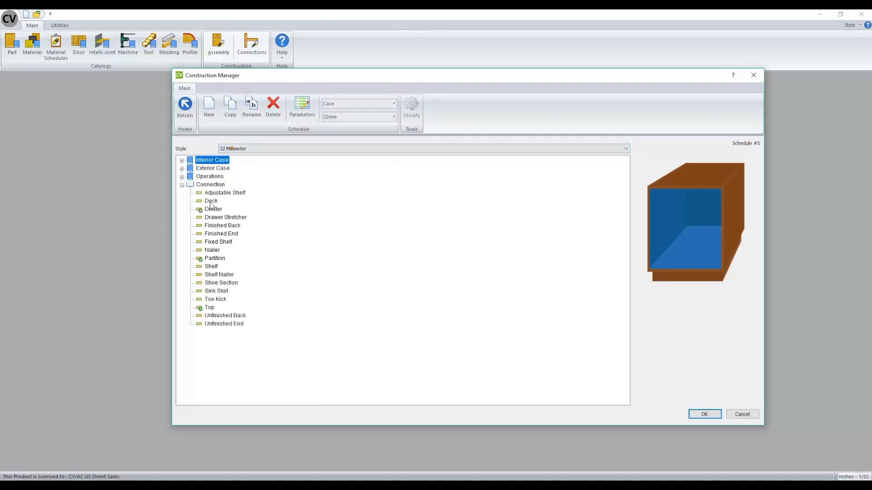
pyautogui.click(211, 201)
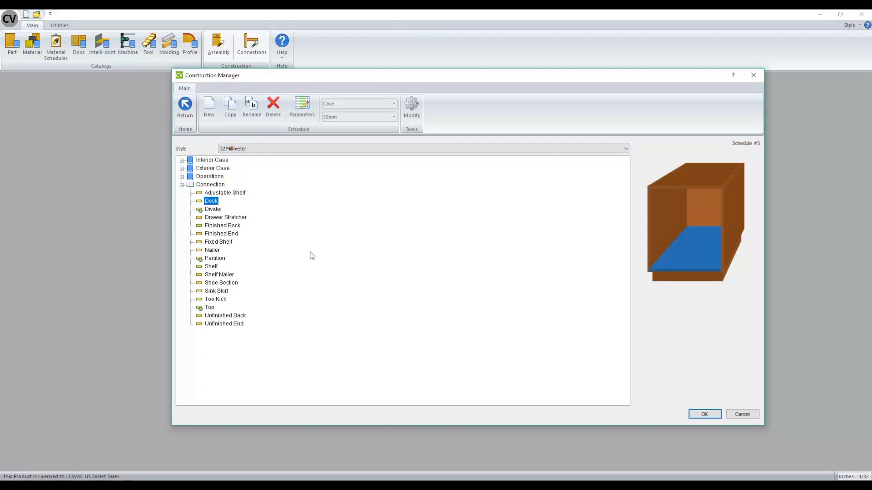
pyautogui.doubleClick(211, 201)
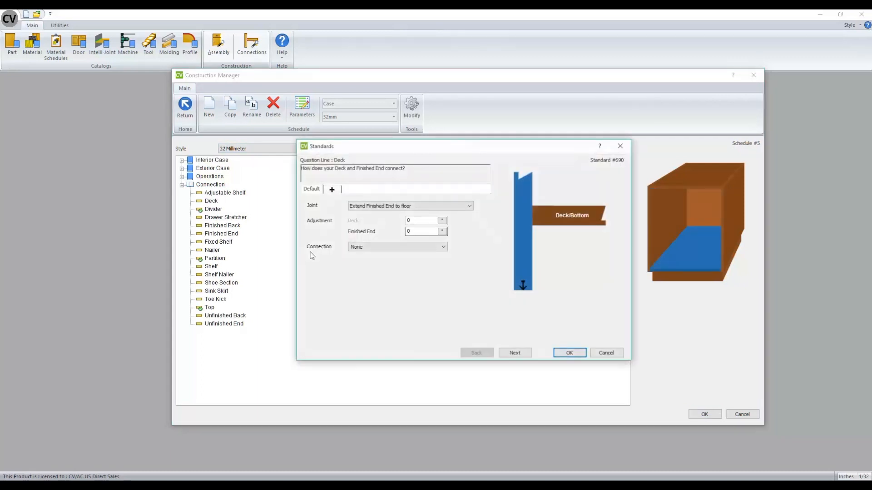
pyautogui.moveTo(434, 209)
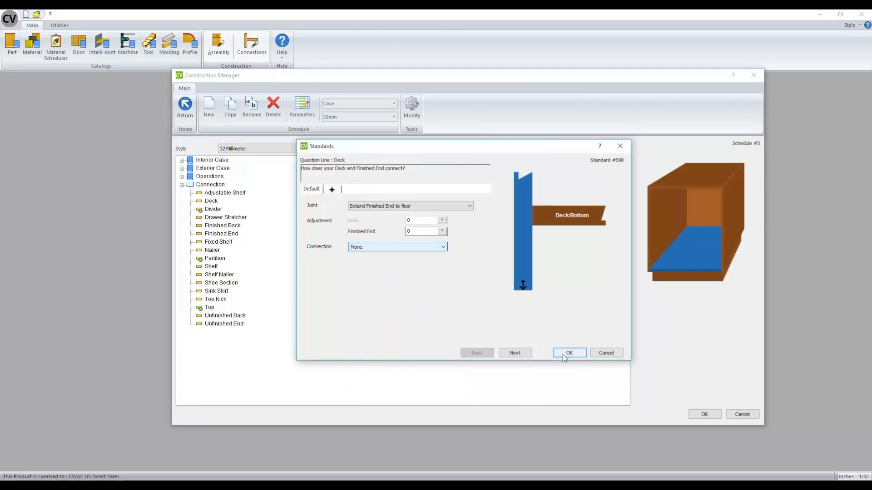
pyautogui.click(569, 353)
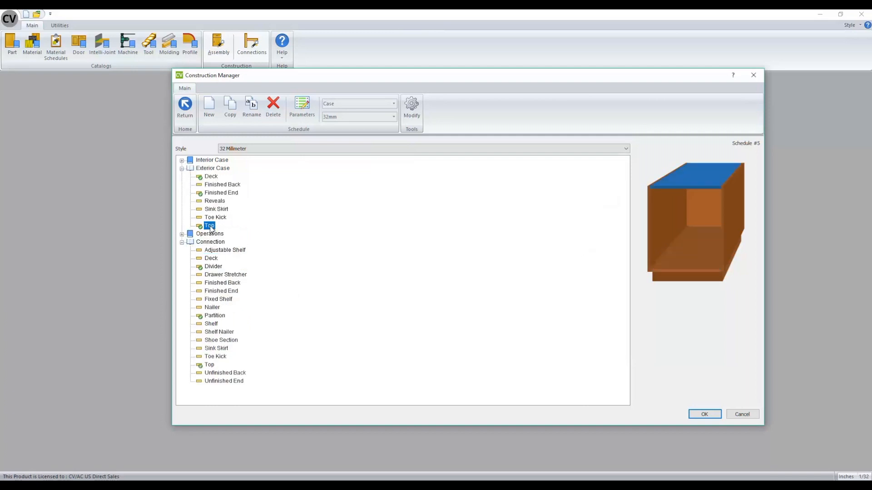
# Step: Review the Exterior Case Top banding grid and advance to the top-type question showing Top Stretchers
pyautogui.doubleClick(210, 225)
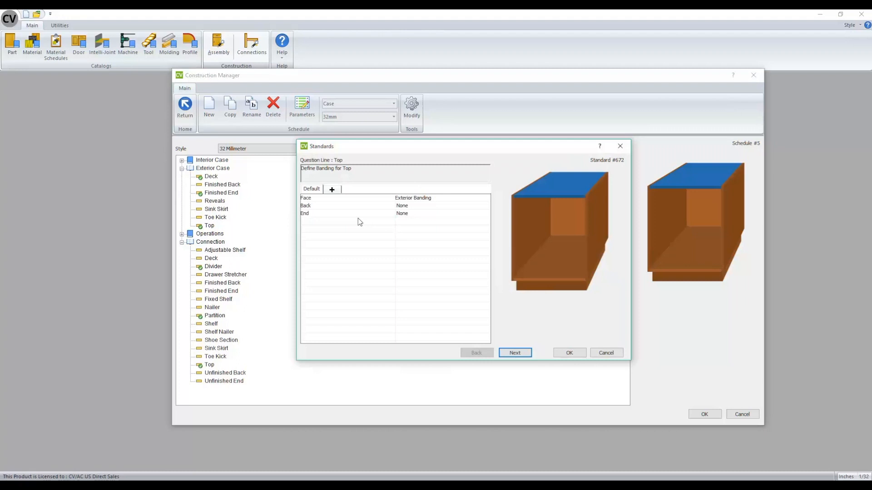
pyautogui.click(515, 353)
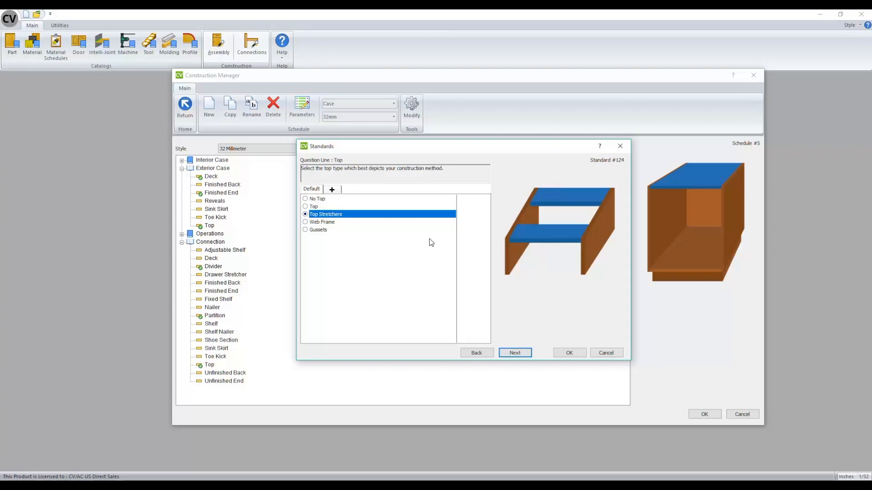
# Step: Add an Upper breakout using a full Top, then add a separate Tall breakout for top type
pyautogui.click(332, 189)
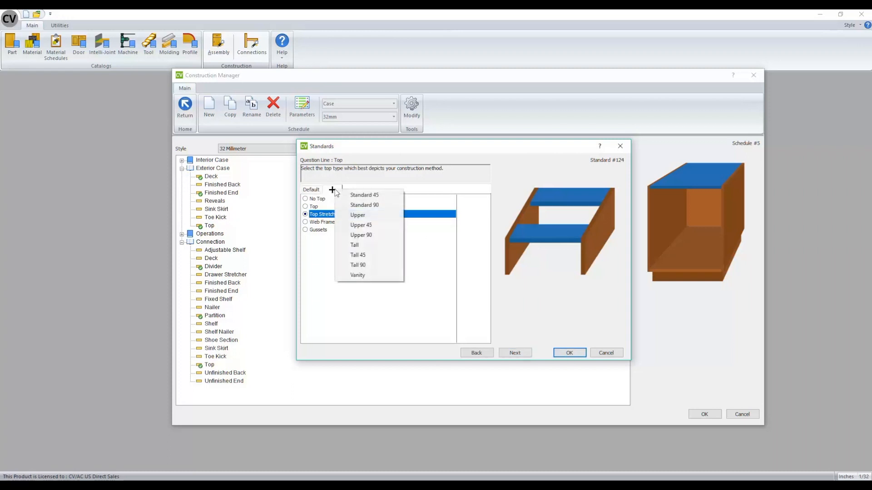
pyautogui.moveTo(364, 194)
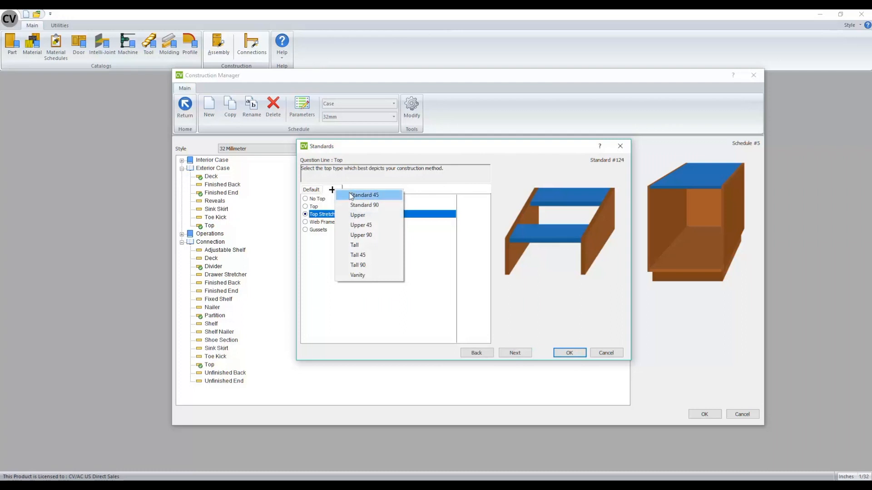
pyautogui.moveTo(358, 214)
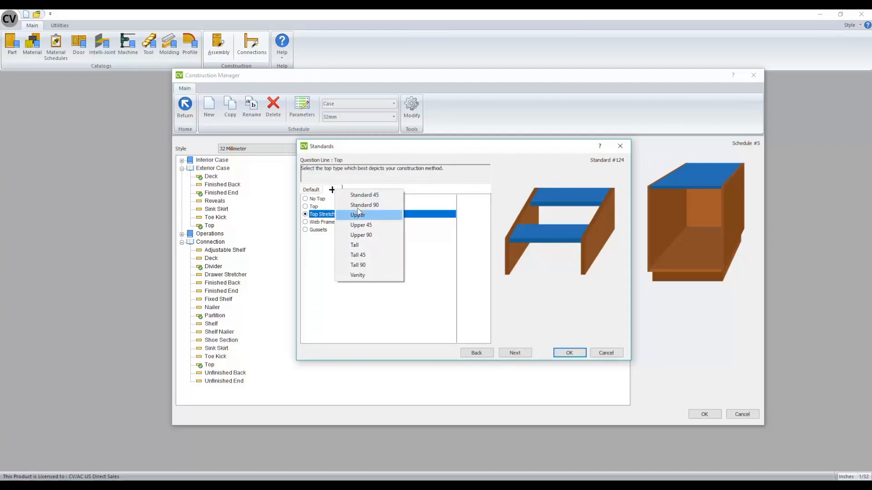
pyautogui.click(357, 214)
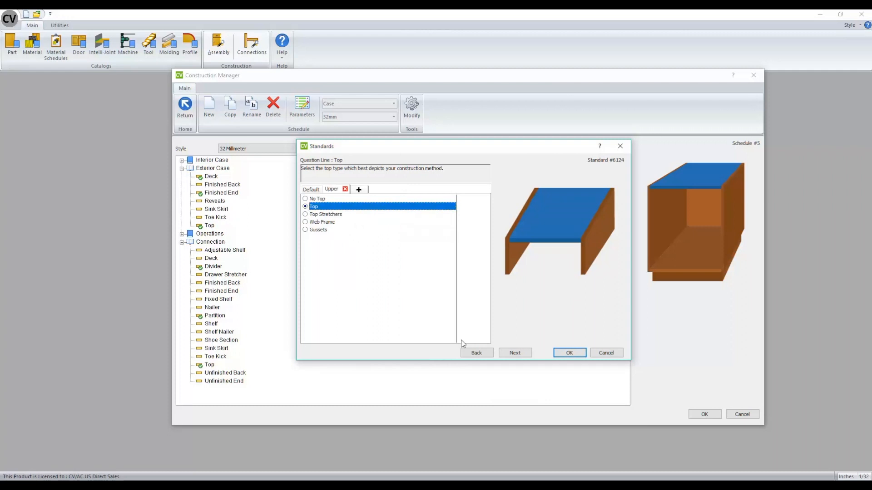
pyautogui.click(359, 190)
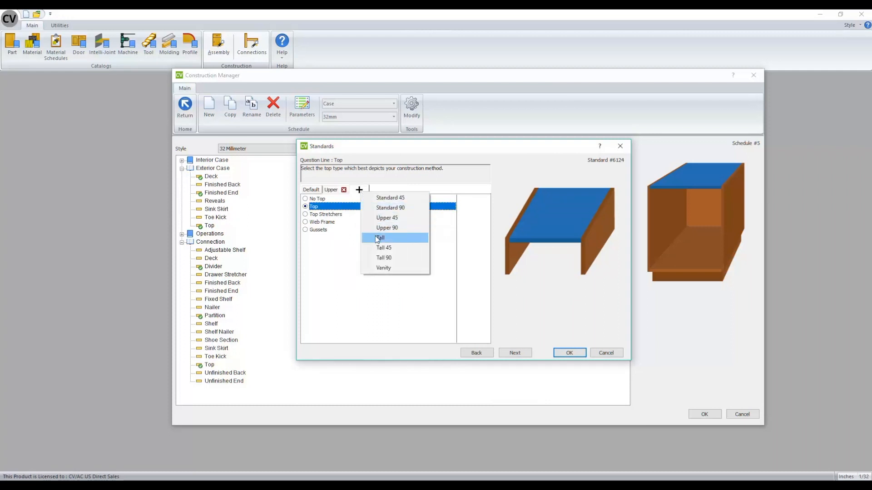
pyautogui.click(380, 237)
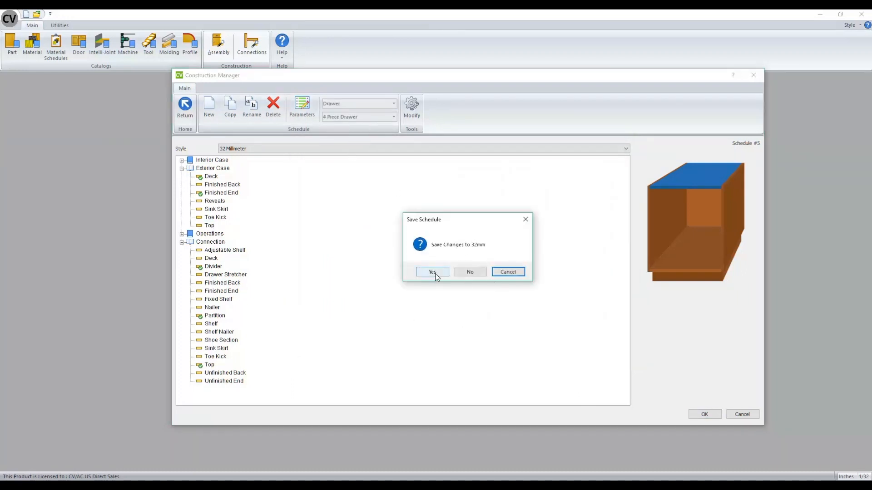
# Step: Save the 32mm changes and advance to entering standard drawer box heights for the 4 Piece Drawer schedule
pyautogui.click(433, 272)
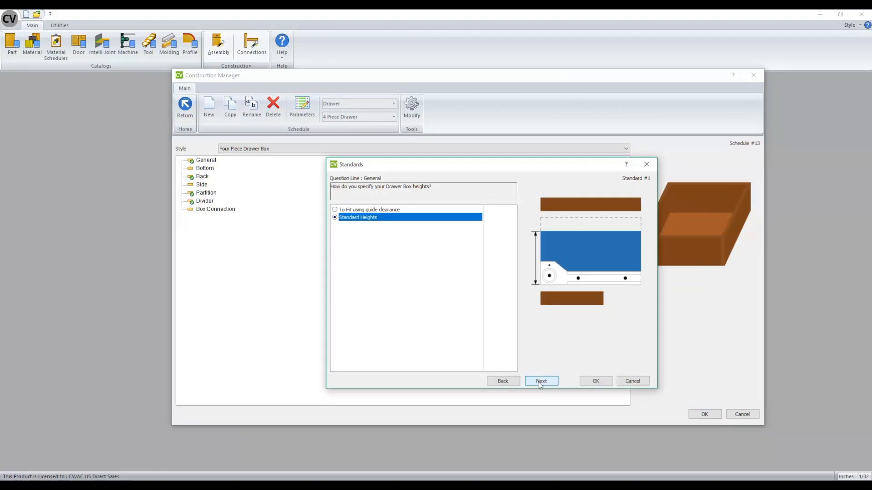
pyautogui.click(542, 381)
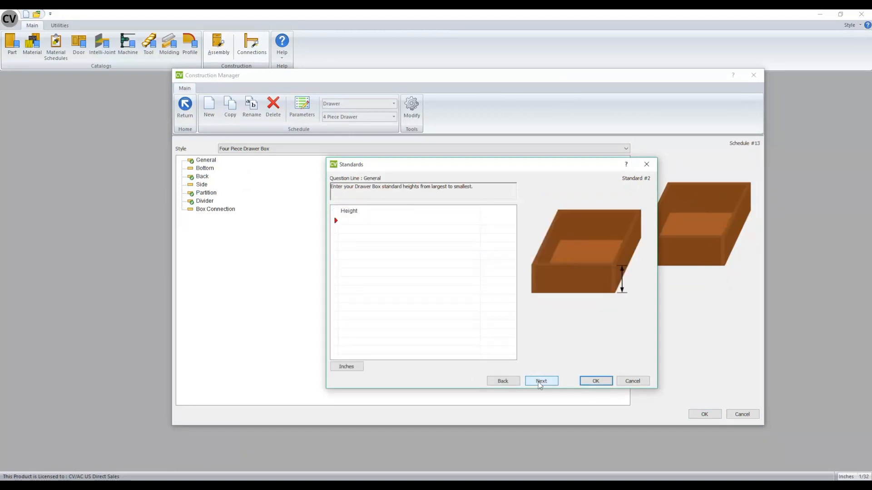